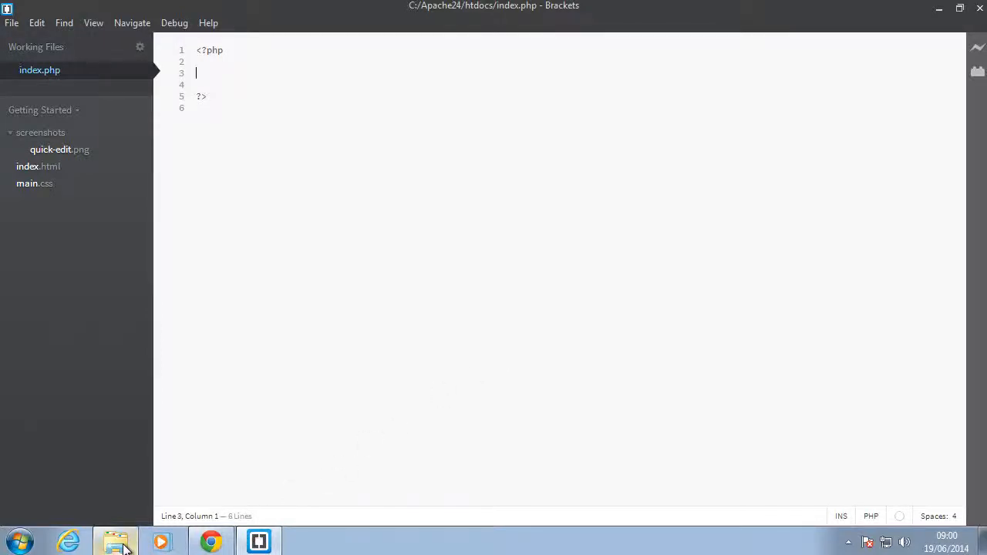
mouse_move(115, 541)
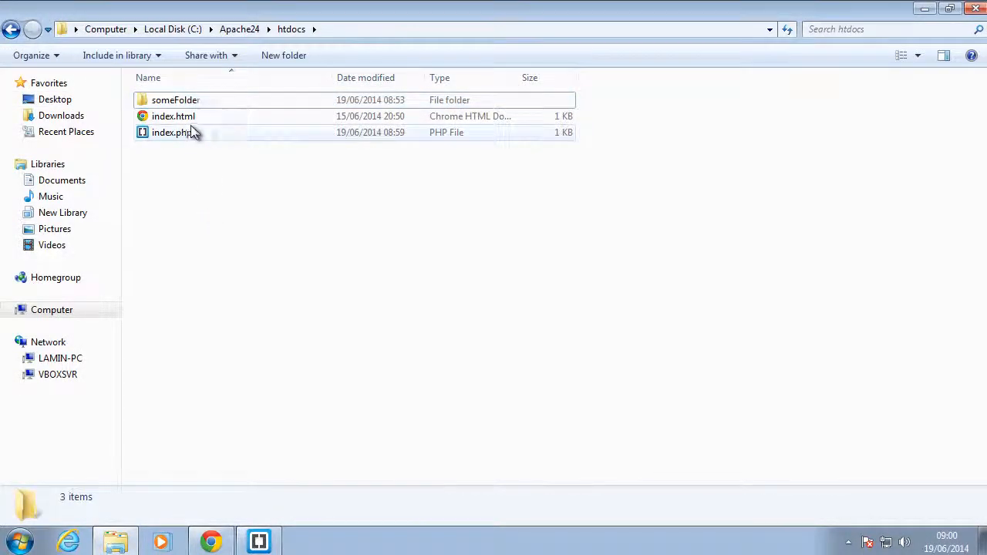
Review someFolder and index.html in htdocs, then return to index.php in Brackets
click(174, 116)
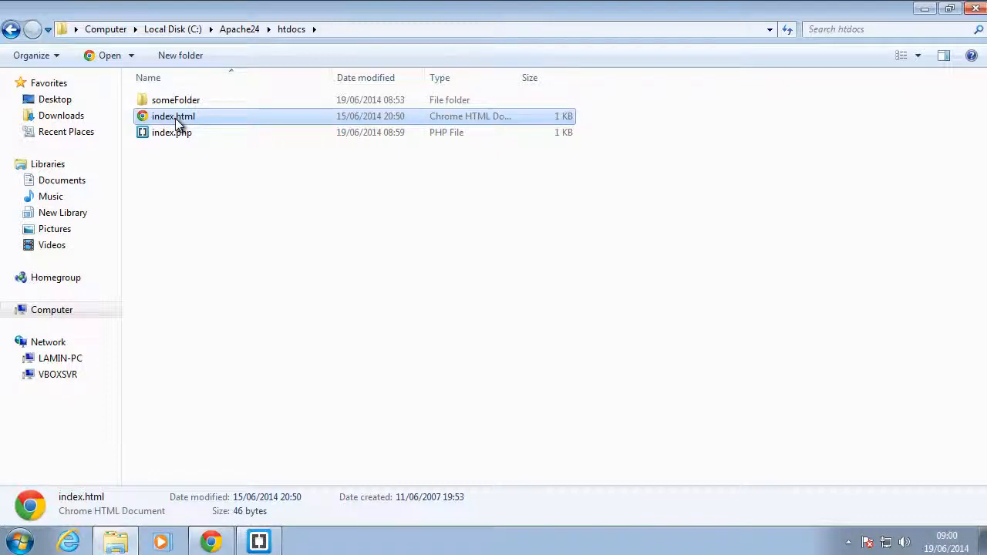
click(176, 99)
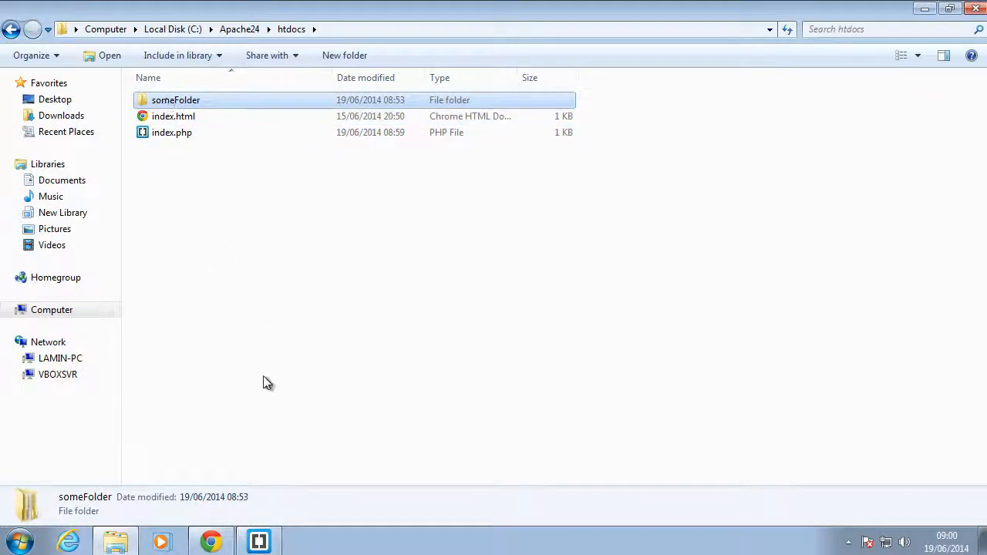
click(173, 116)
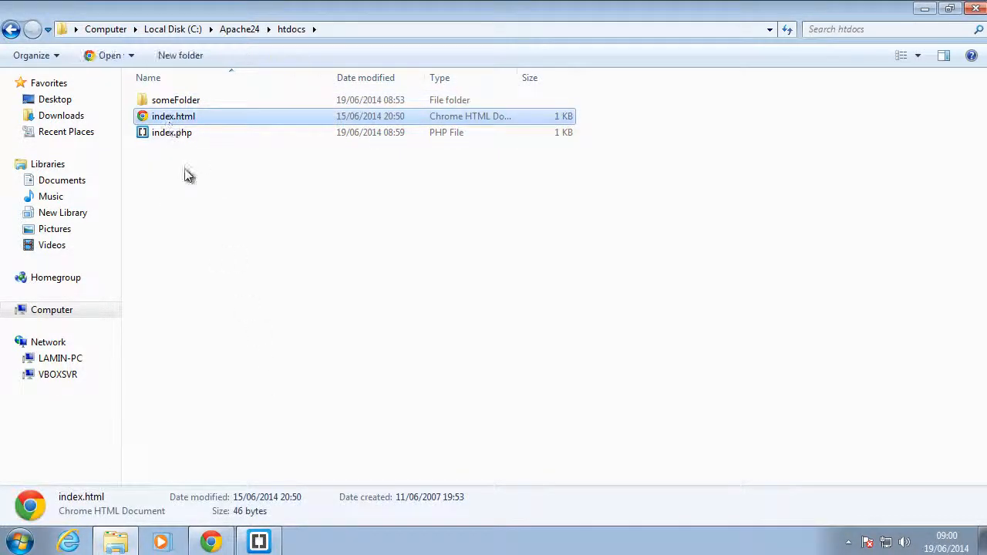
mouse_move(172, 115)
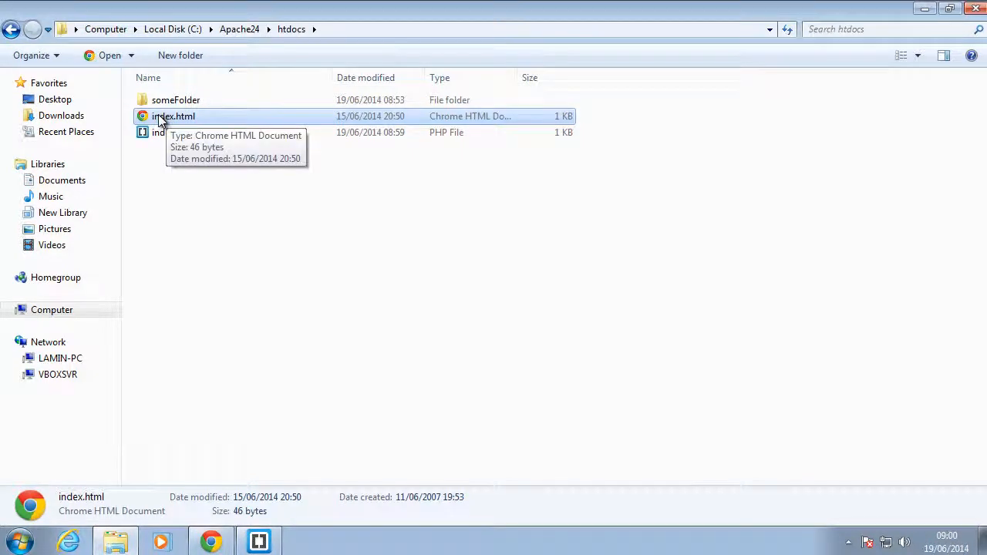
click(258, 540)
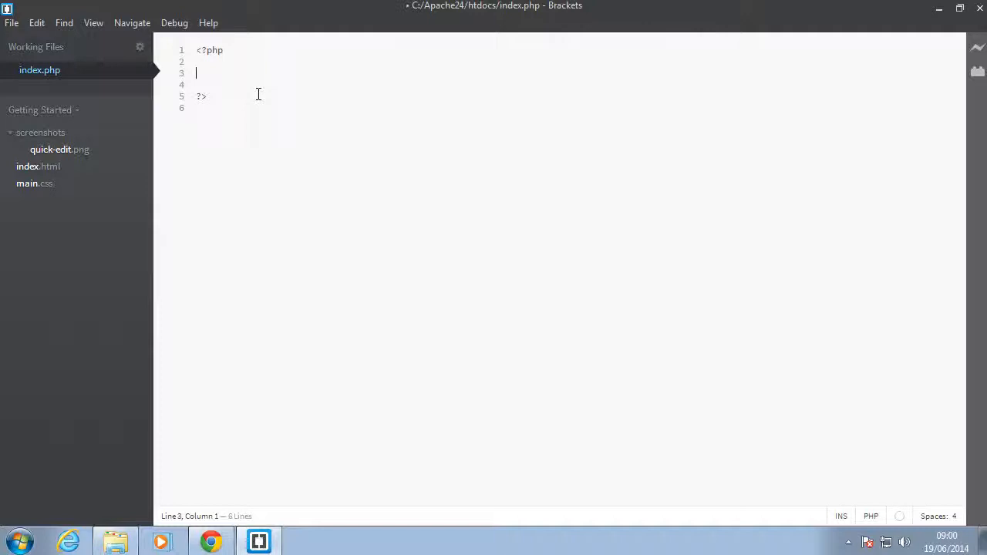
Echo is_file("index.html") in index.php, confirm Chrome prints 1, then change it to is_dir
text(echo is)
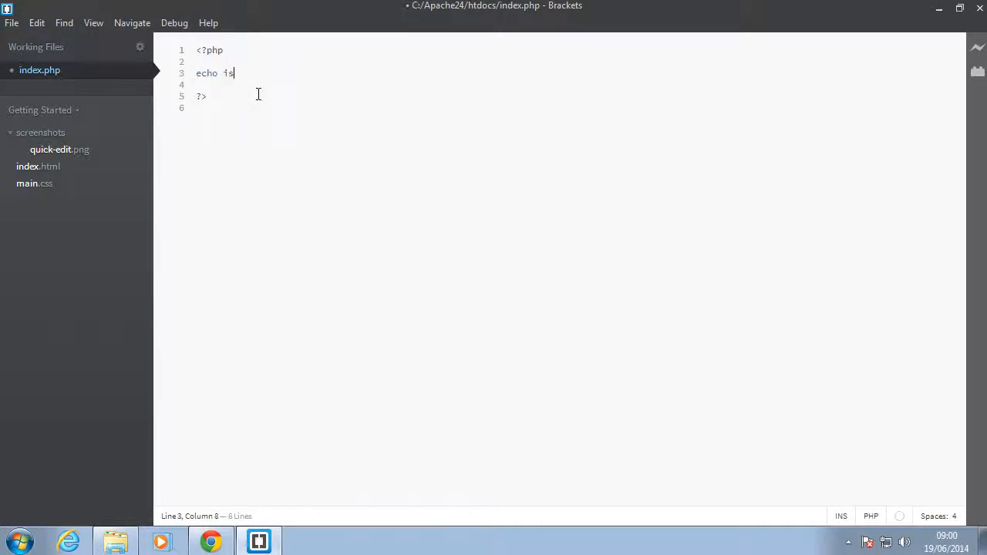
text(_file();)
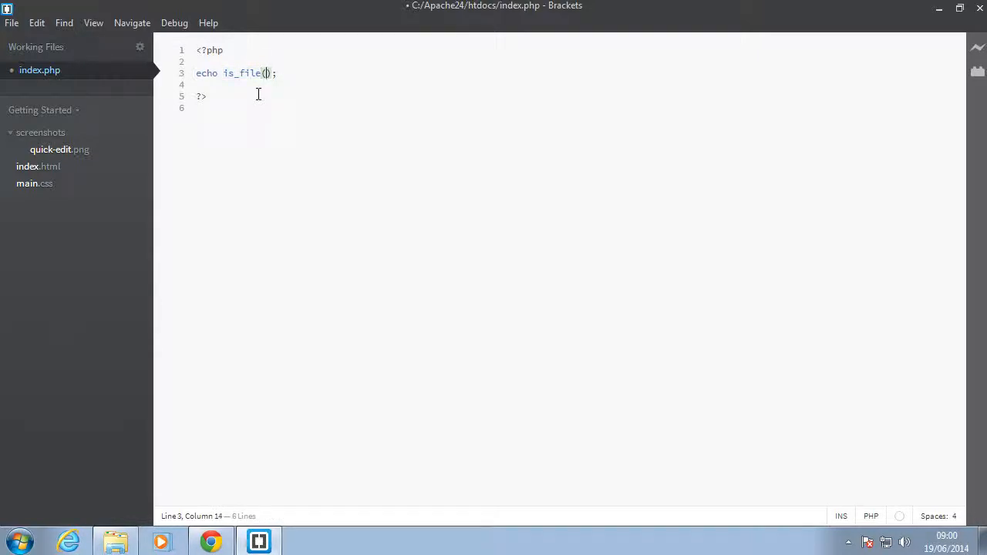
text("")
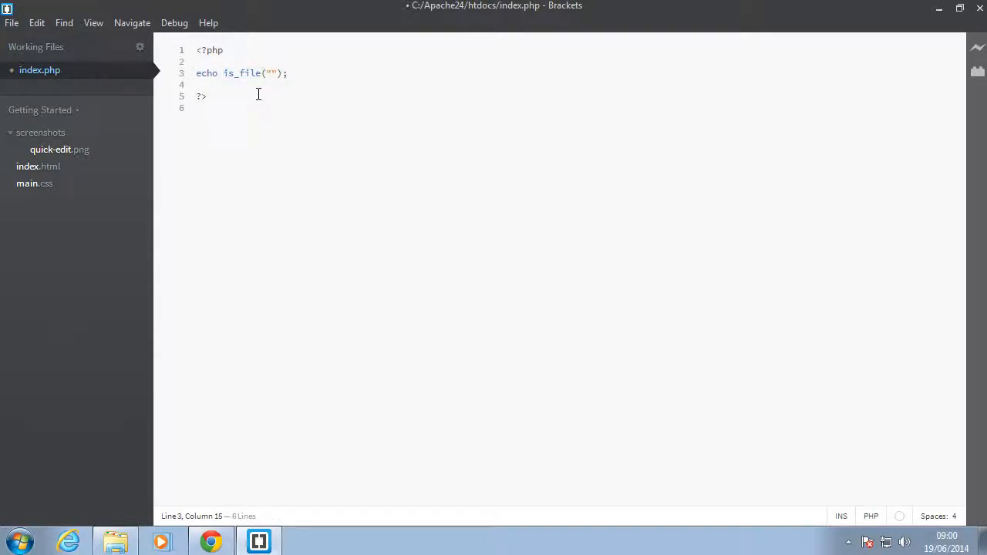
text(o)
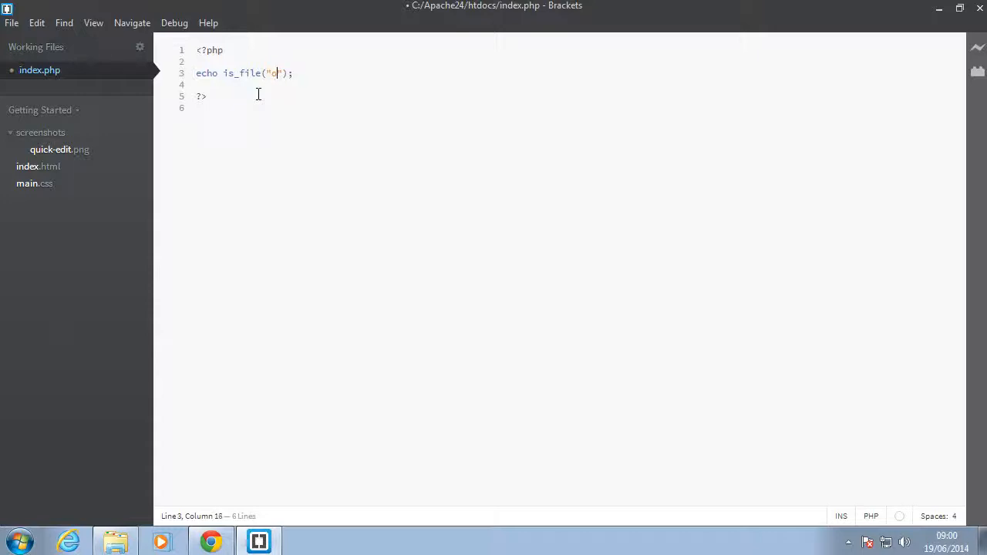
text(index.ph)
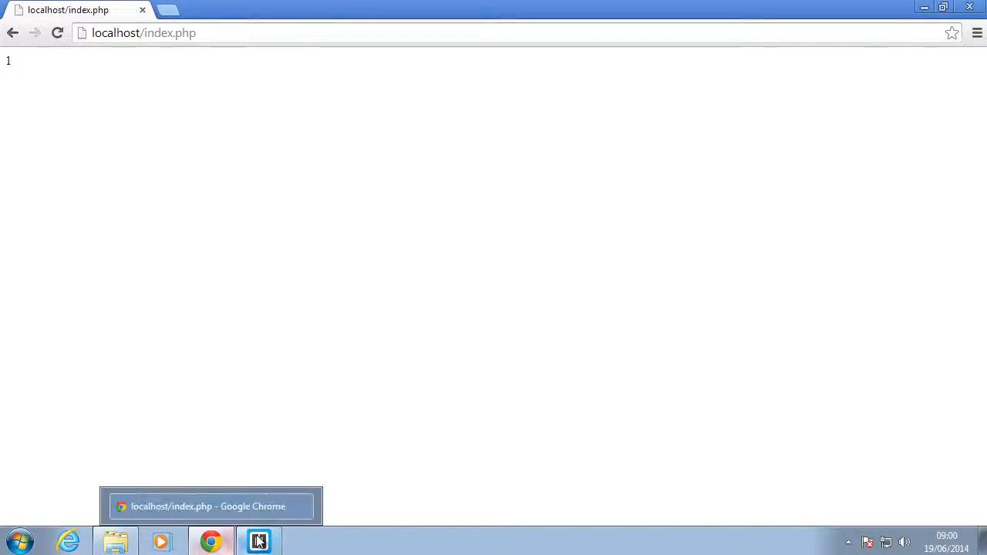
click(258, 541)
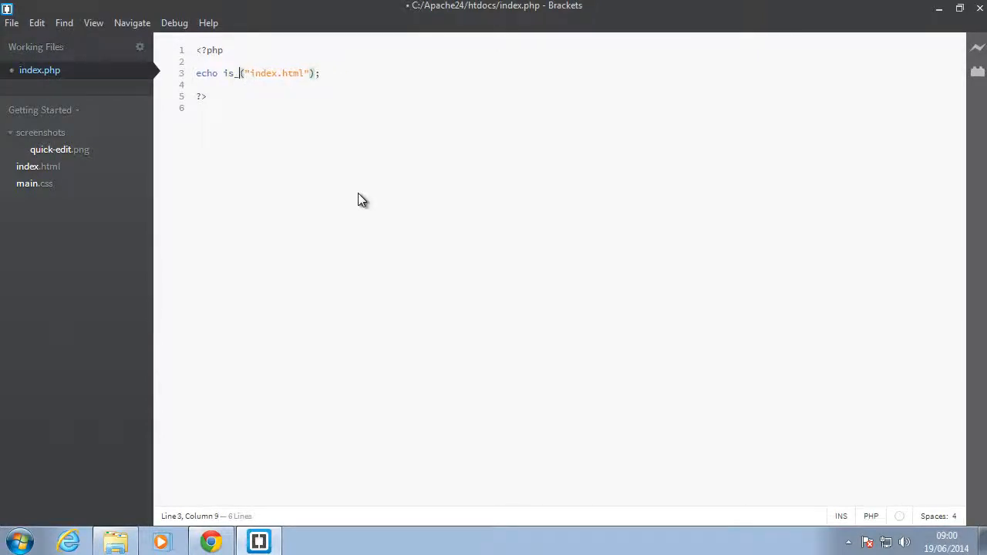
text(dir)
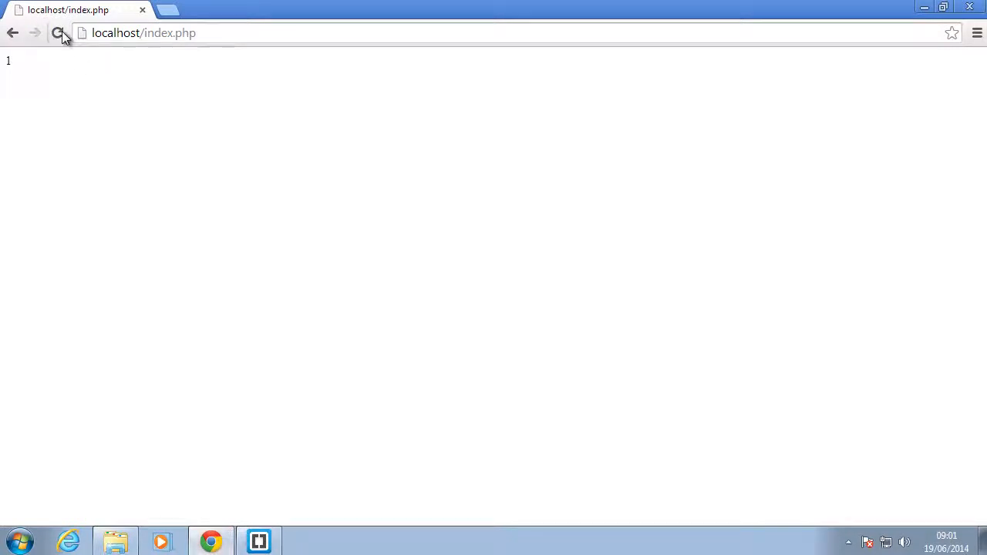
Reload localhost/index.php to see is_dir("index.html") print a blank page, then return to Brackets
click(58, 32)
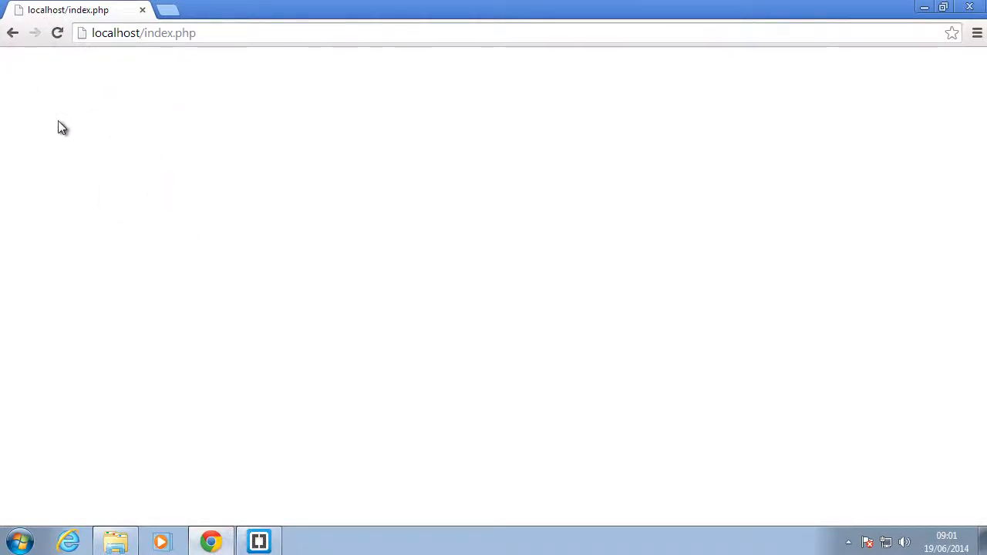
click(258, 540)
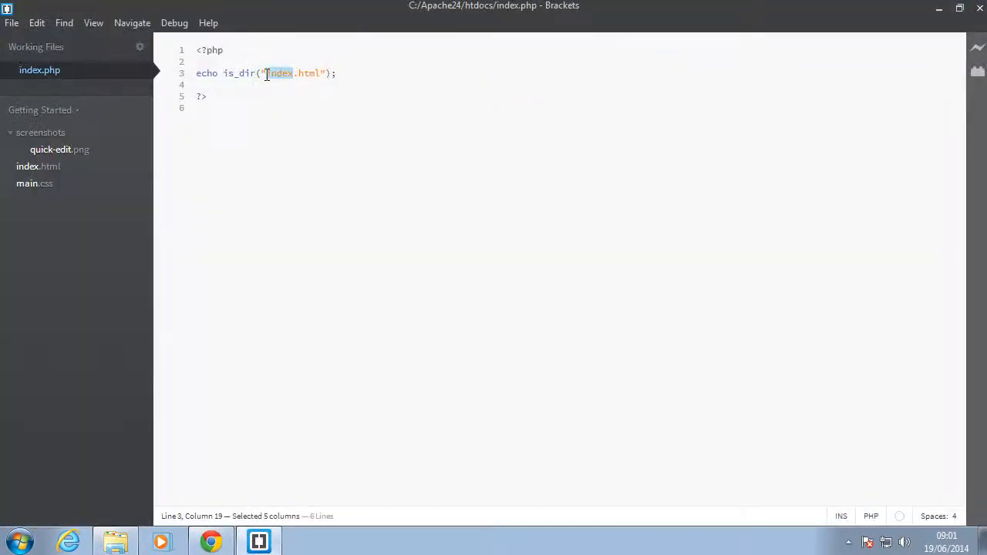
Change the is_dir target to "someFolder" and confirm Chrome prints 1
text(some)
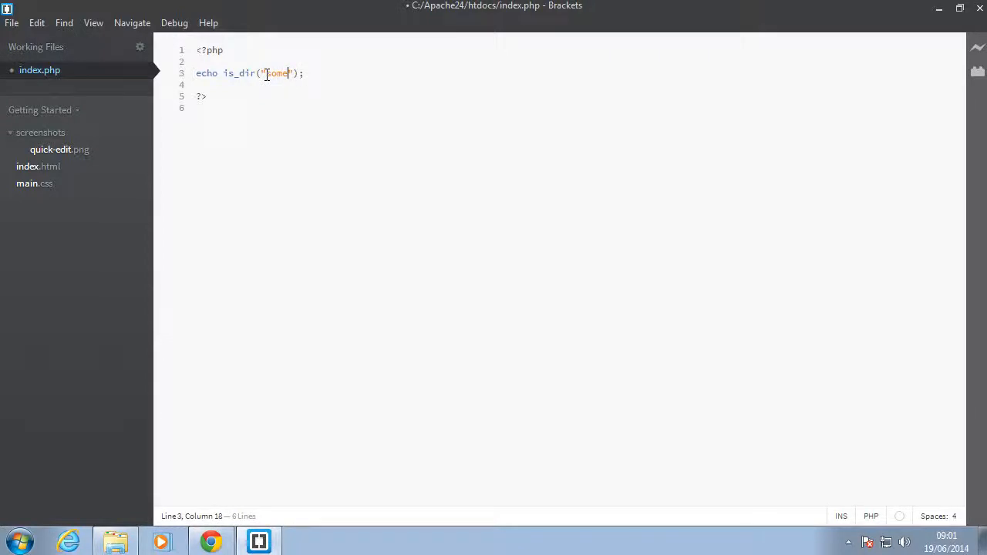
text(Folder)
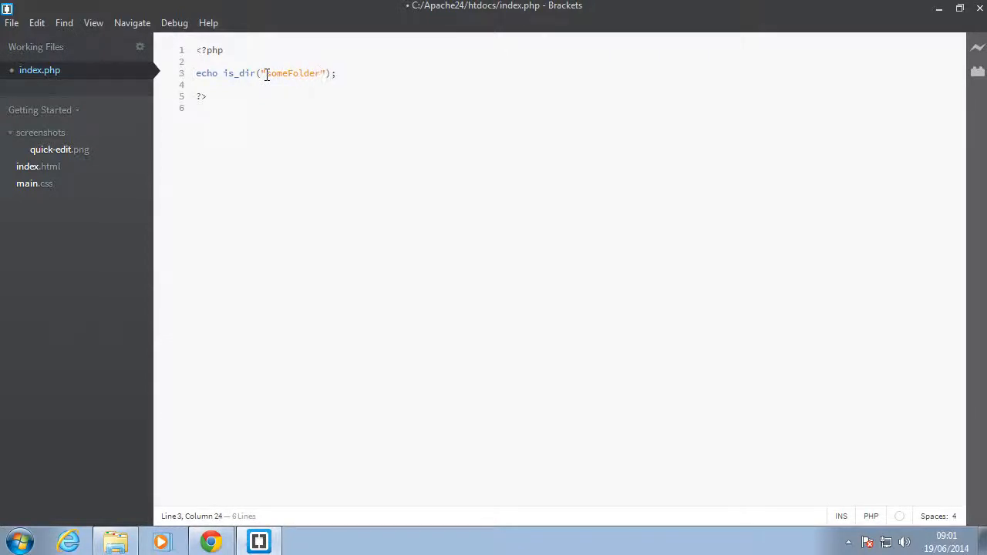
click(210, 540)
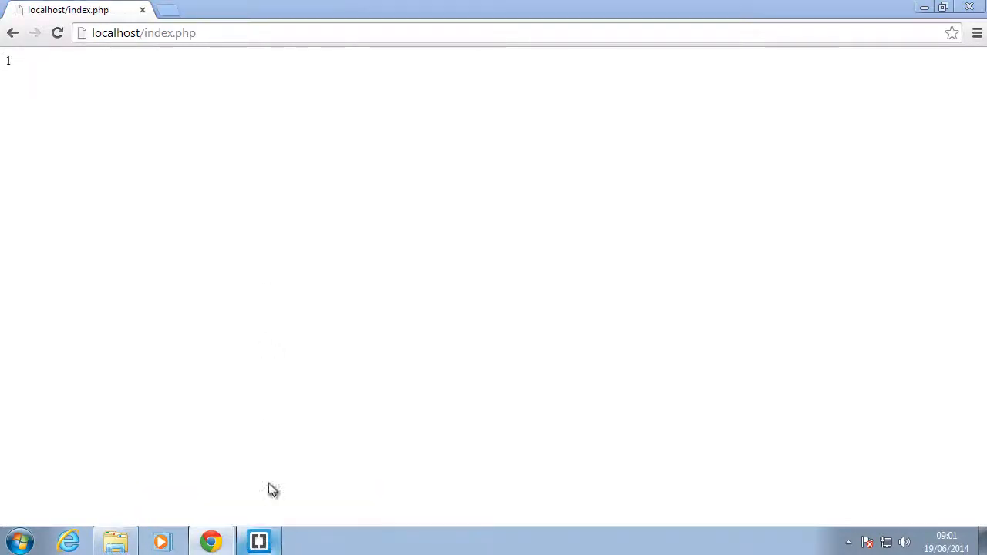
click(258, 540)
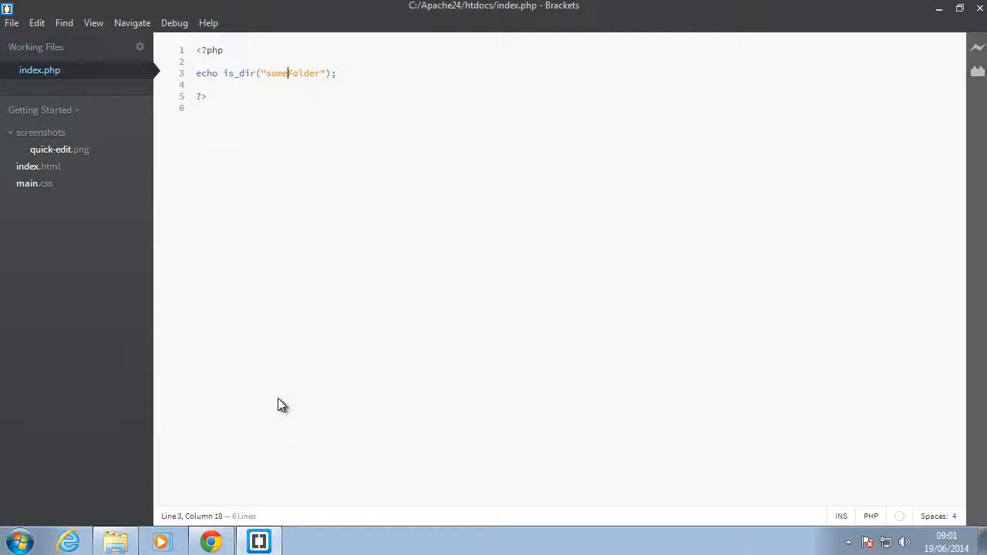
Rename is_dir to is_file for the someFolder check
key(BackSpace)
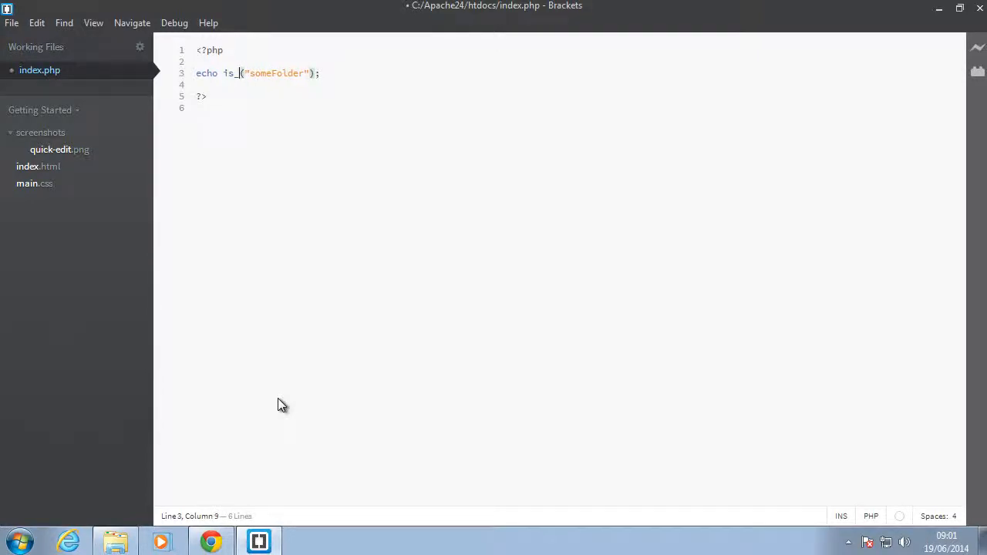
text(file)
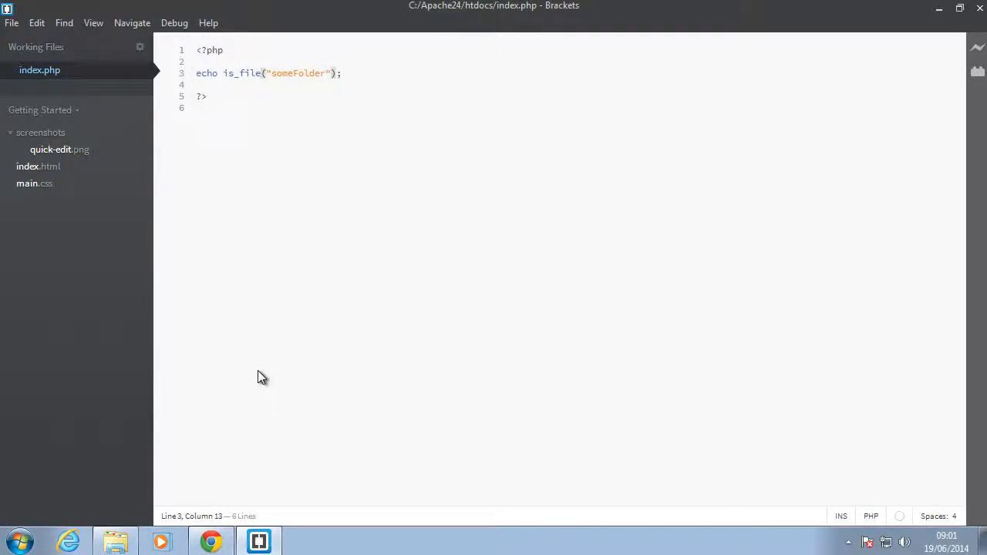
click(210, 541)
text(_exists)
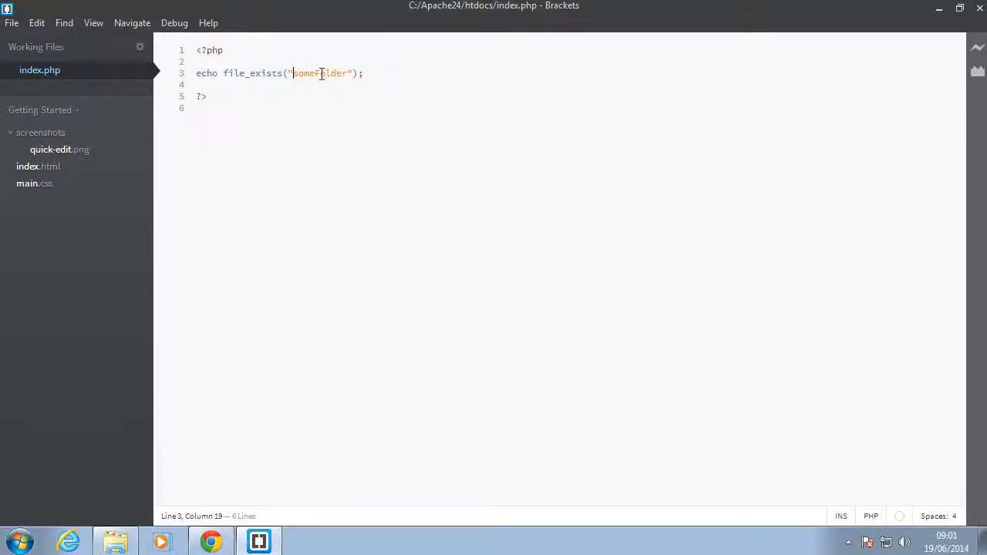
mouse_move(211, 540)
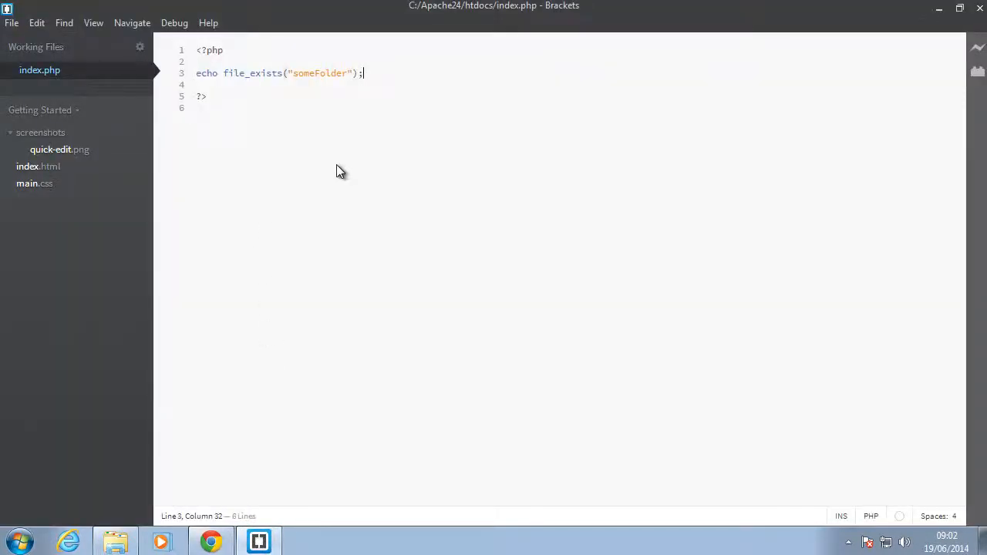
Test file_exists on index.html, then index2.html, confirming Chrome shows nothing for index2.html
text(index)
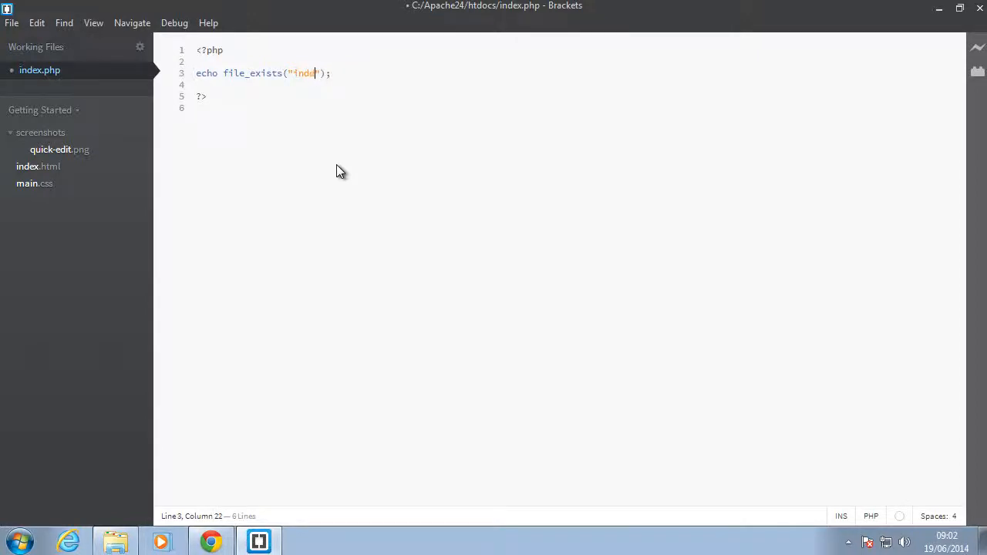
text(x.html)
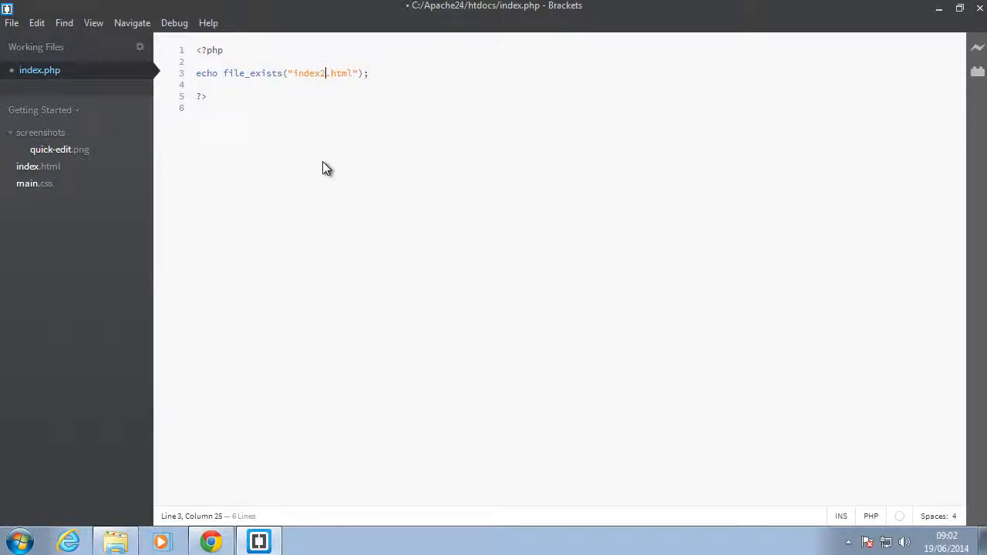
click(210, 539)
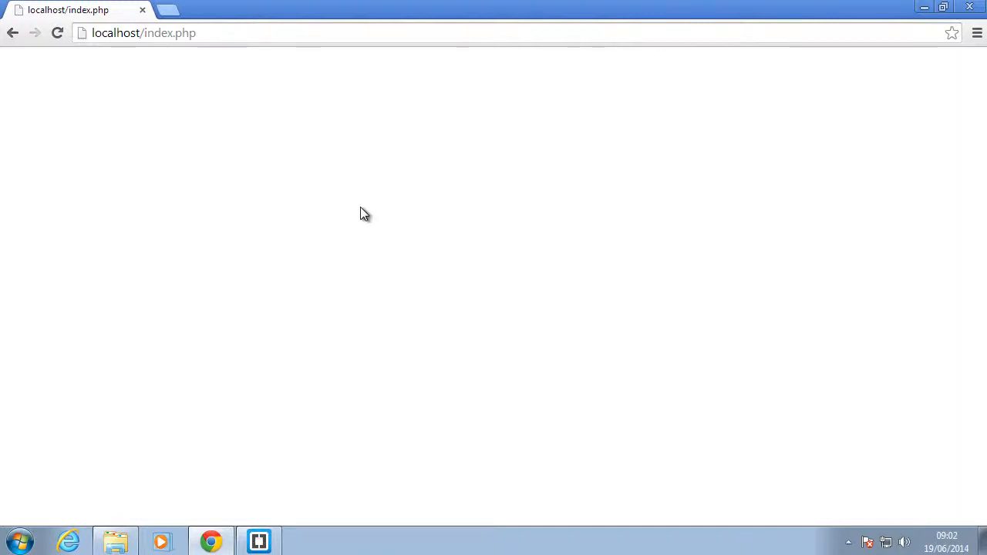
mouse_move(709, 398)
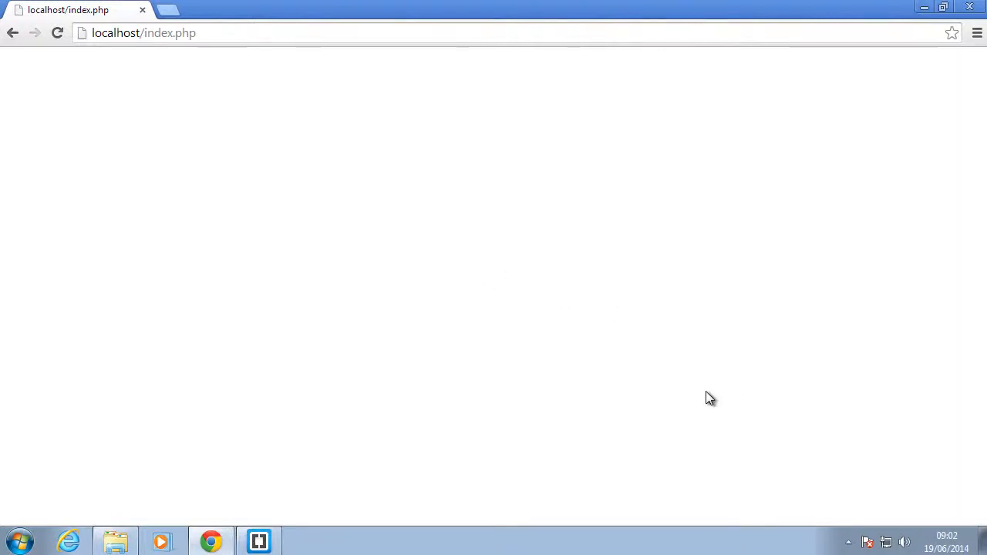